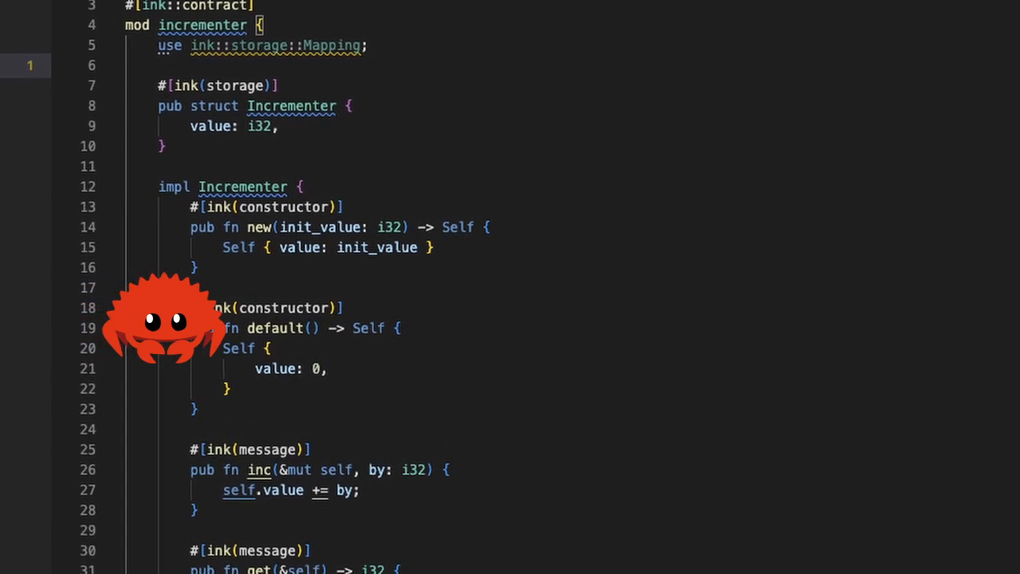
Step: Scroll the Substrate tutorial through 'Update your smart contract' and 'Add a function to get a storage value'
scroll(down, 3)
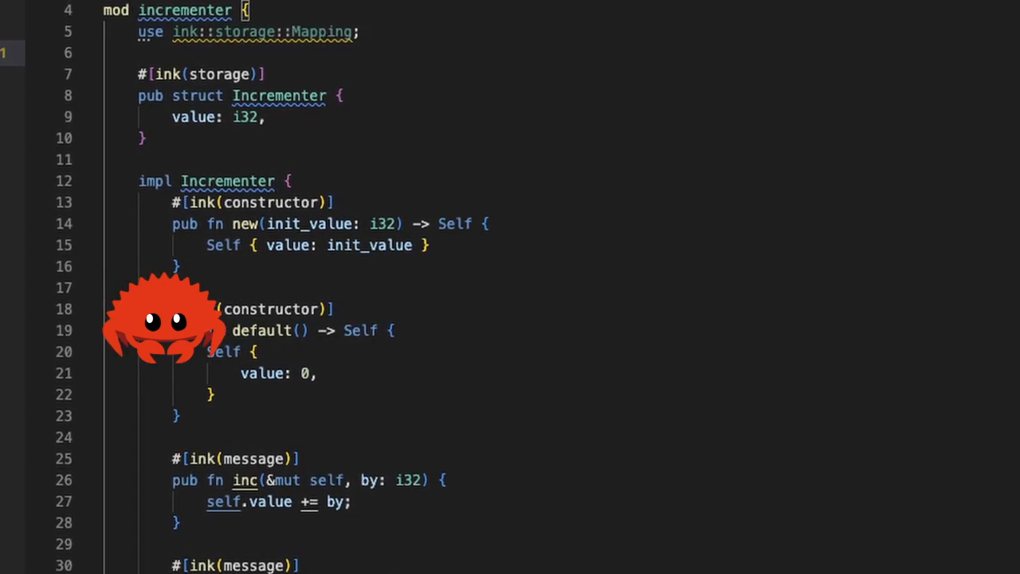
scroll(down, 3)
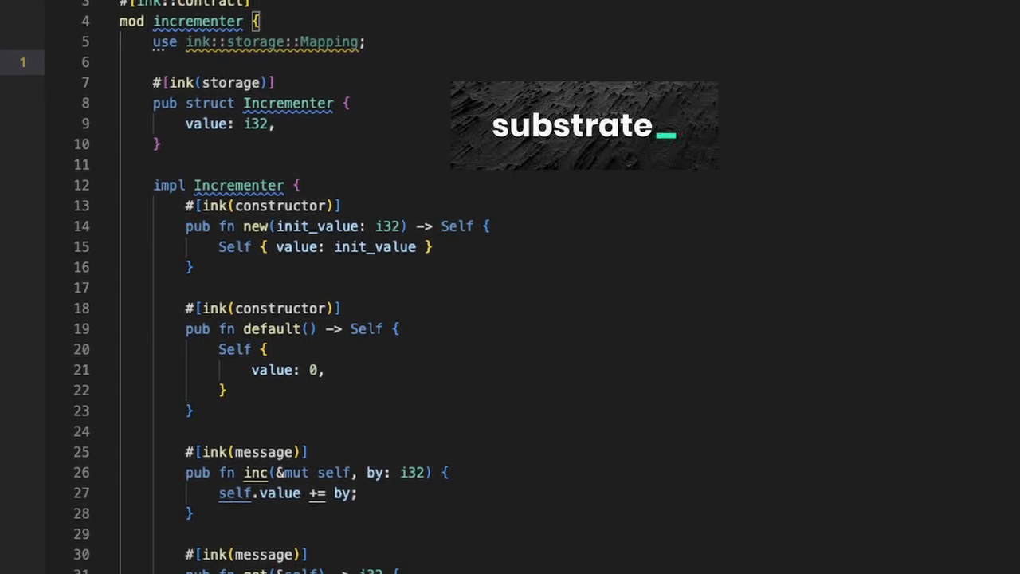
scroll(down, 3)
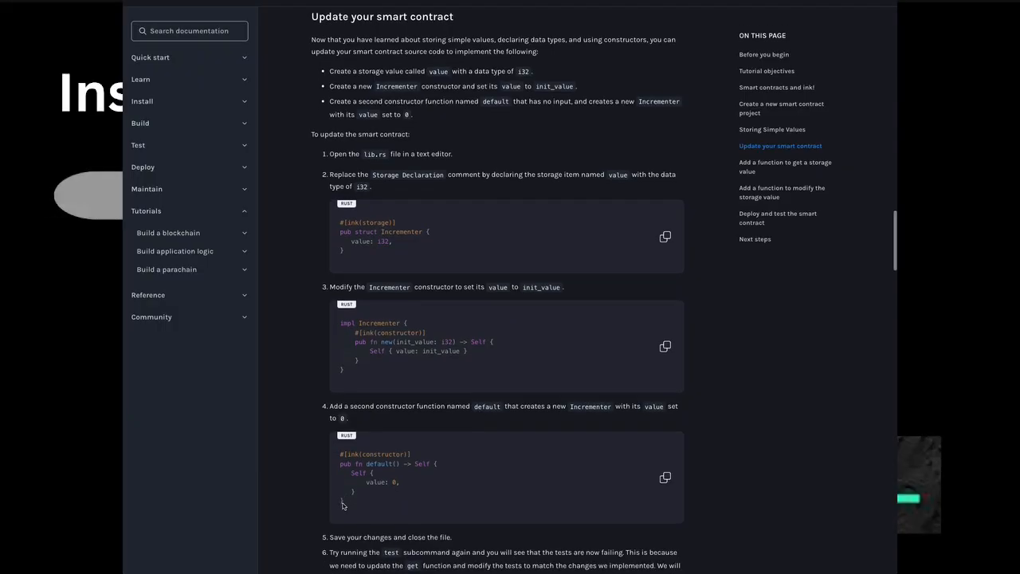
scroll(down, 3)
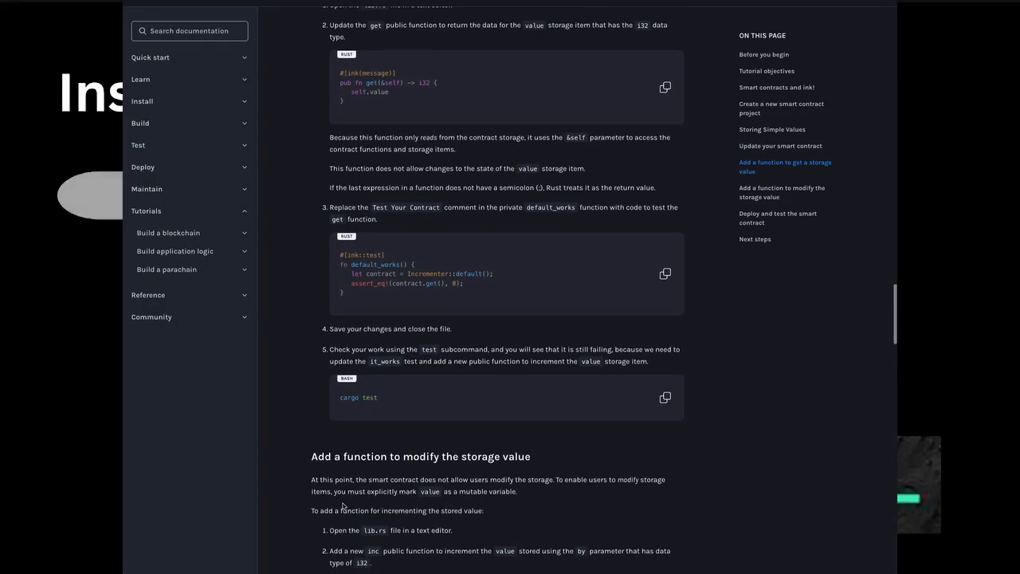
scroll(down, 3)
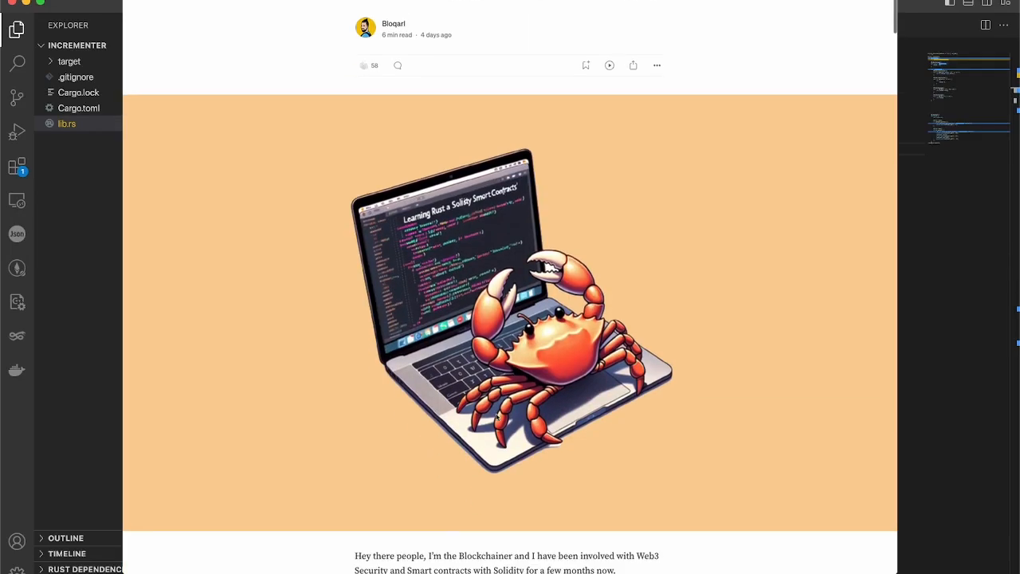
Step: Scroll the Medium Rust-for-Solidity article past install and Solidity example to the impl block and &mut self explanation
scroll(down, 3)
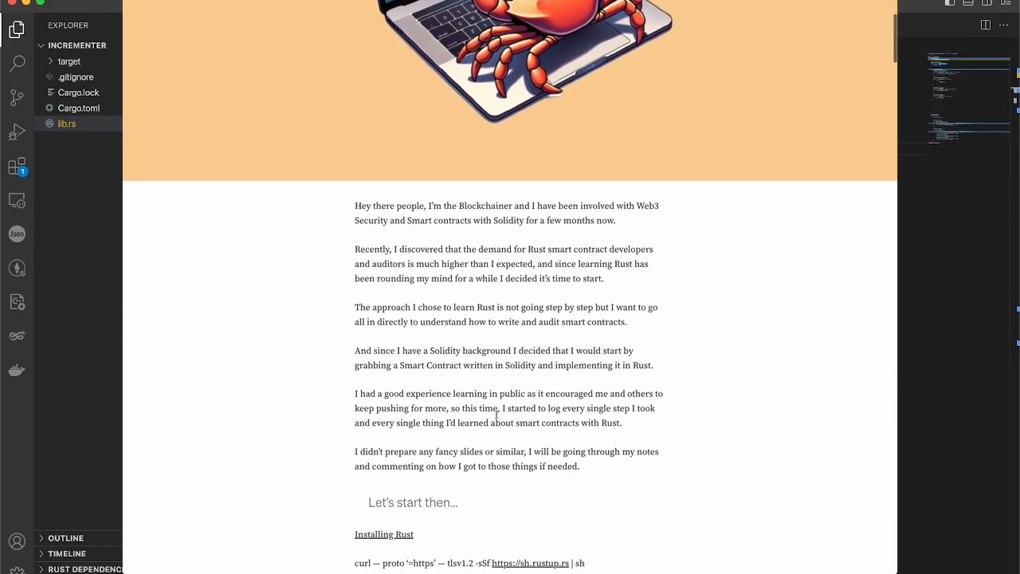
scroll(down, 3)
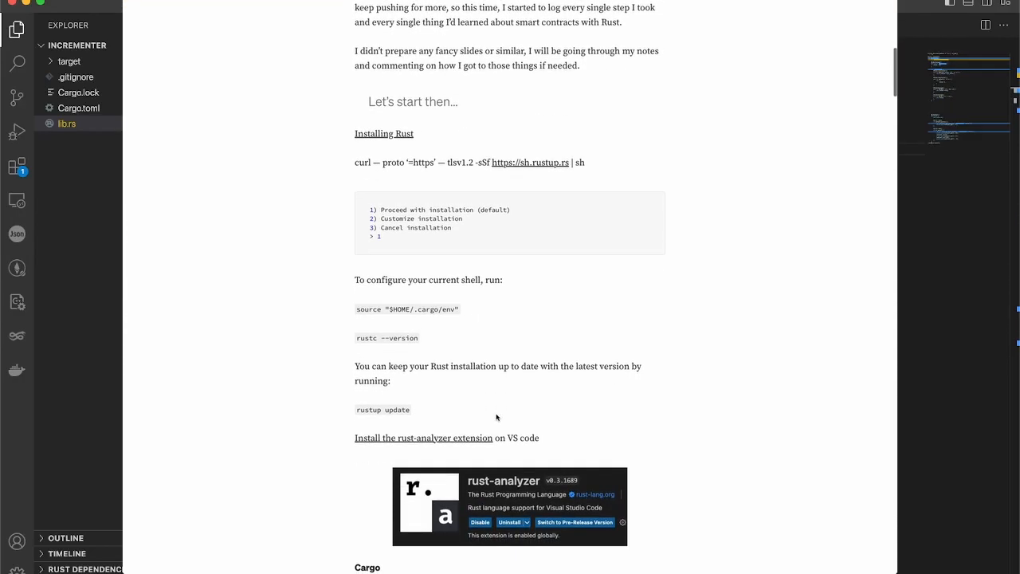
scroll(down, 3)
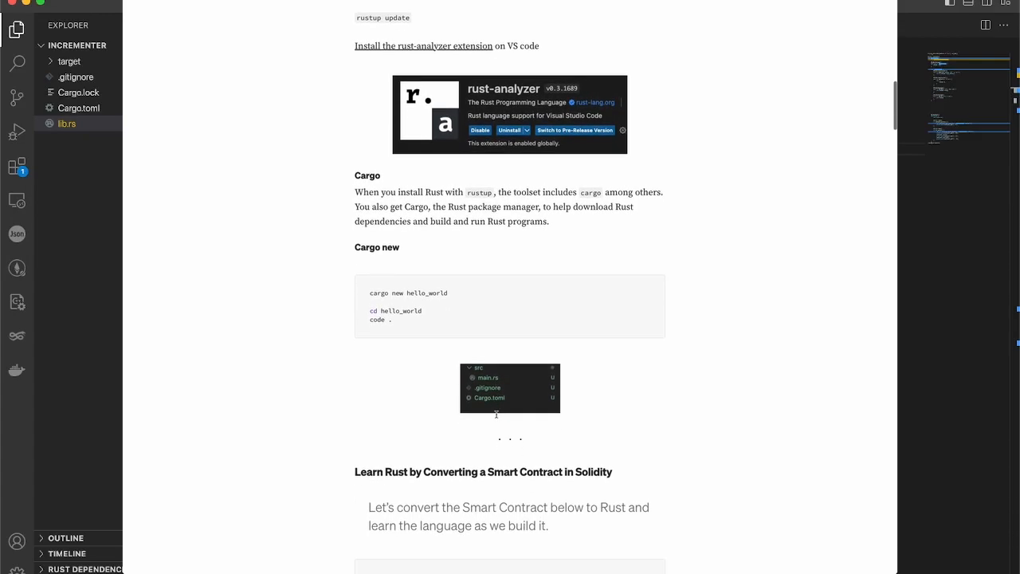
scroll(down, 3)
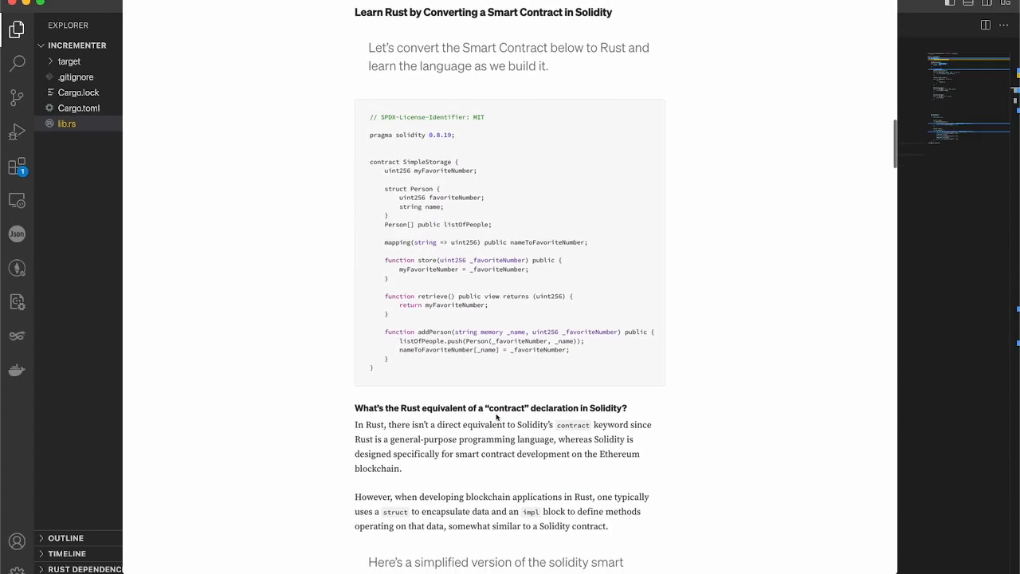
scroll(down, 3)
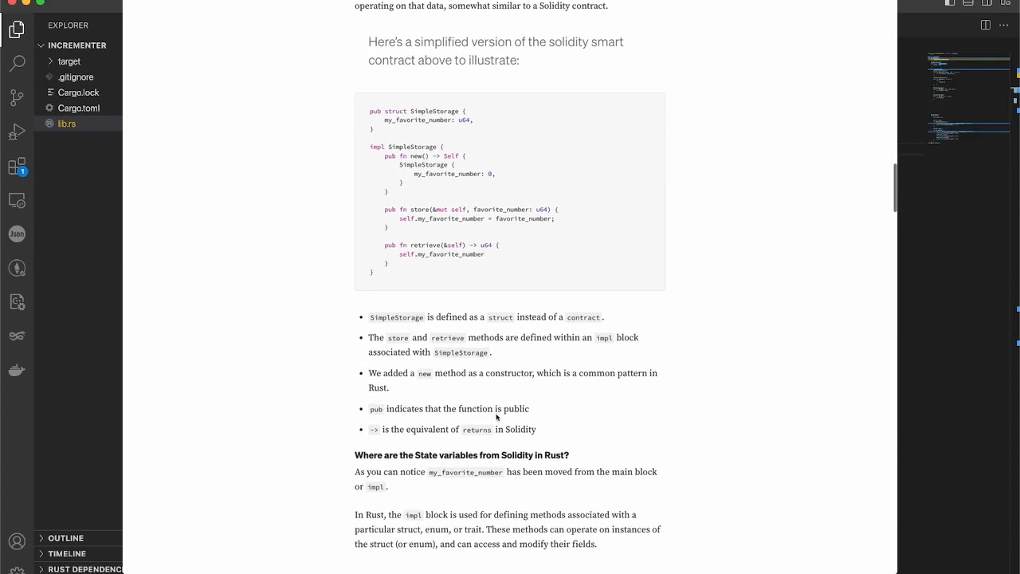
scroll(down, 3)
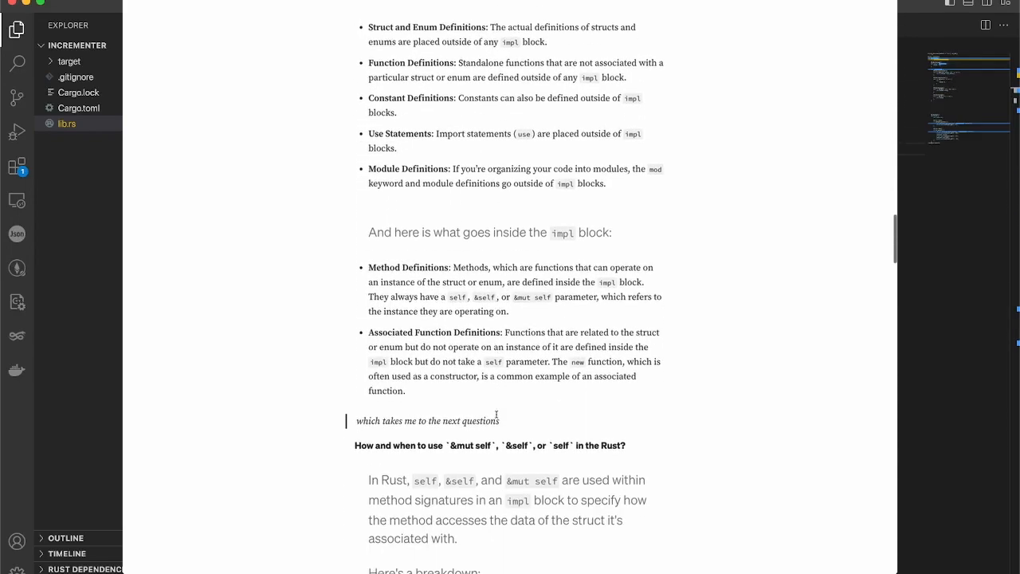
scroll(down, 3)
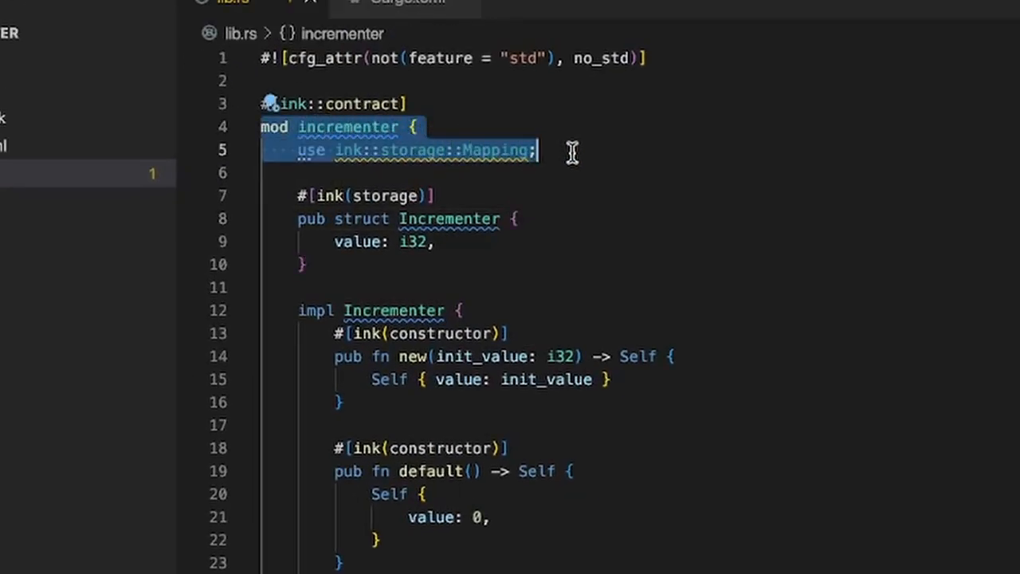
mouse_move(615, 201)
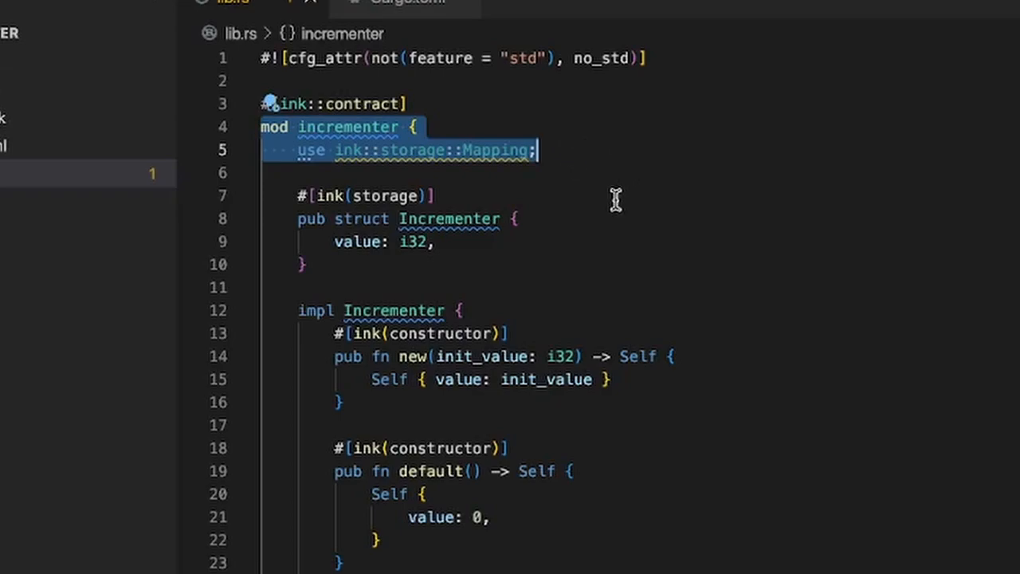
mouse_move(580, 204)
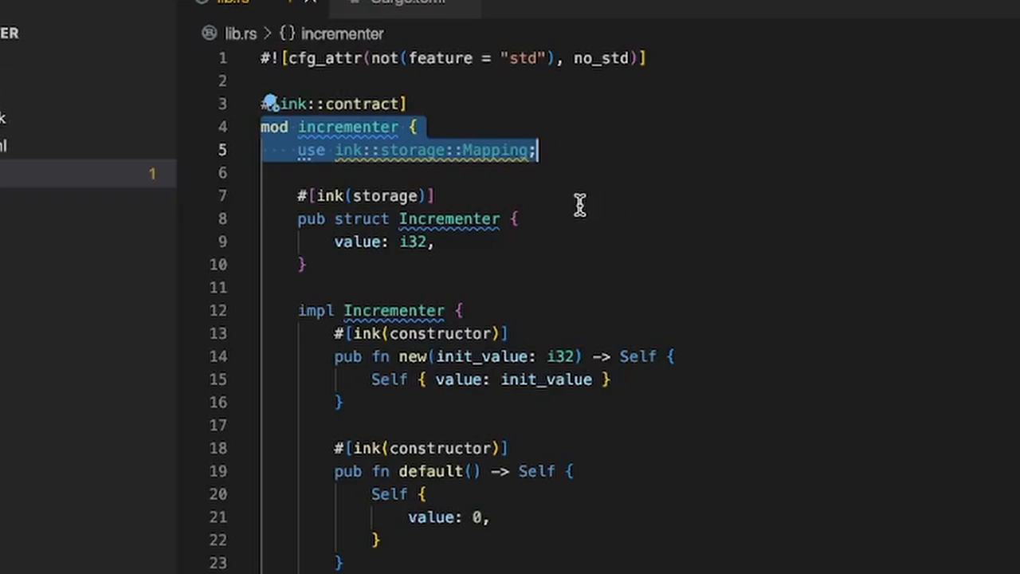
mouse_move(561, 221)
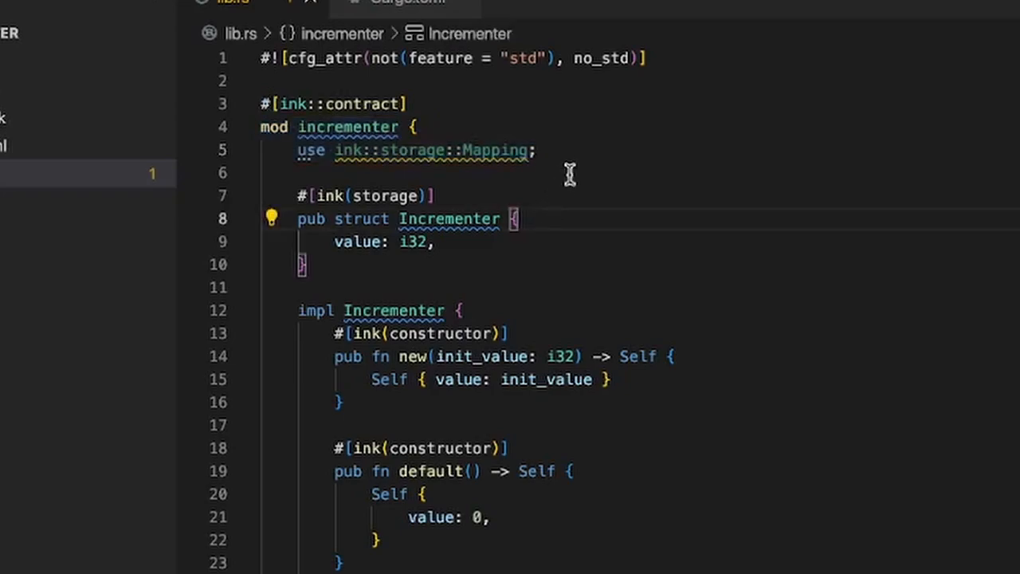
mouse_move(576, 165)
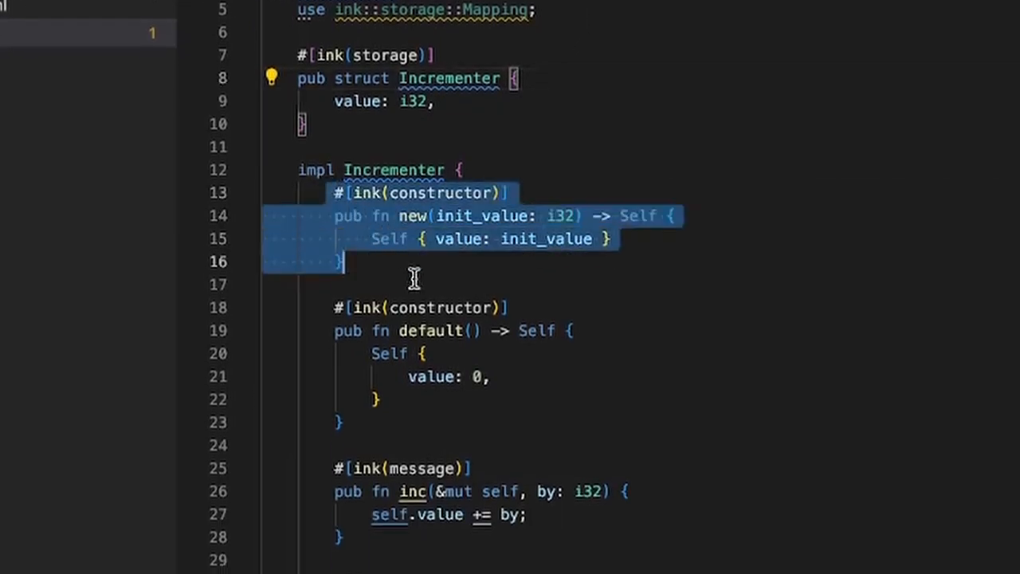
click(491, 376)
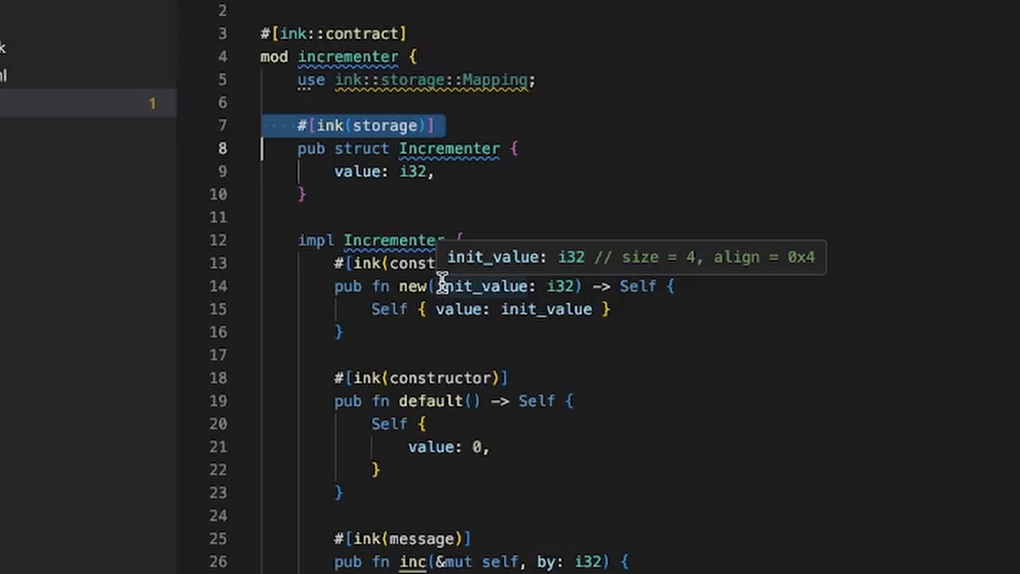
mouse_move(490, 303)
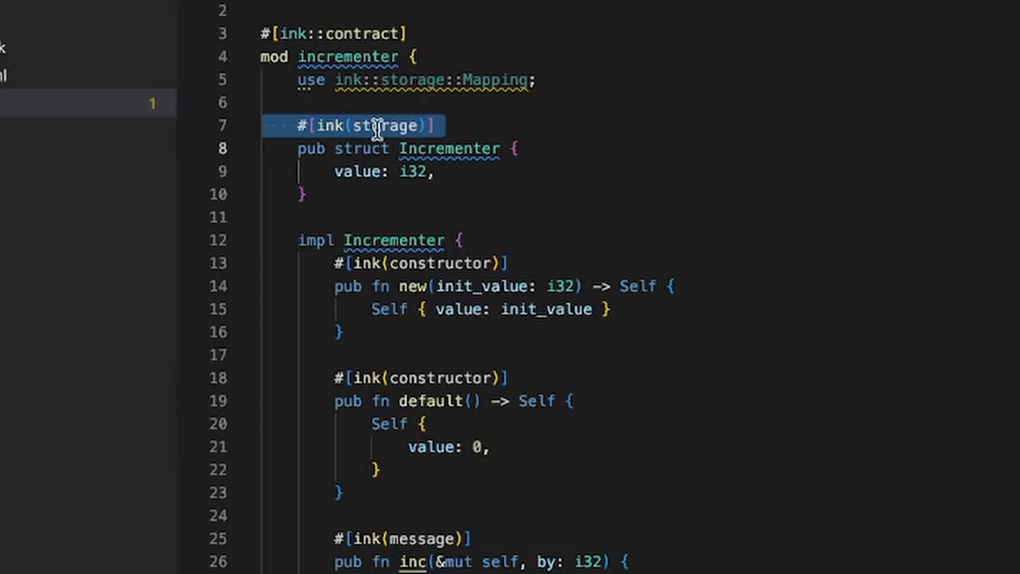
mouse_move(399, 301)
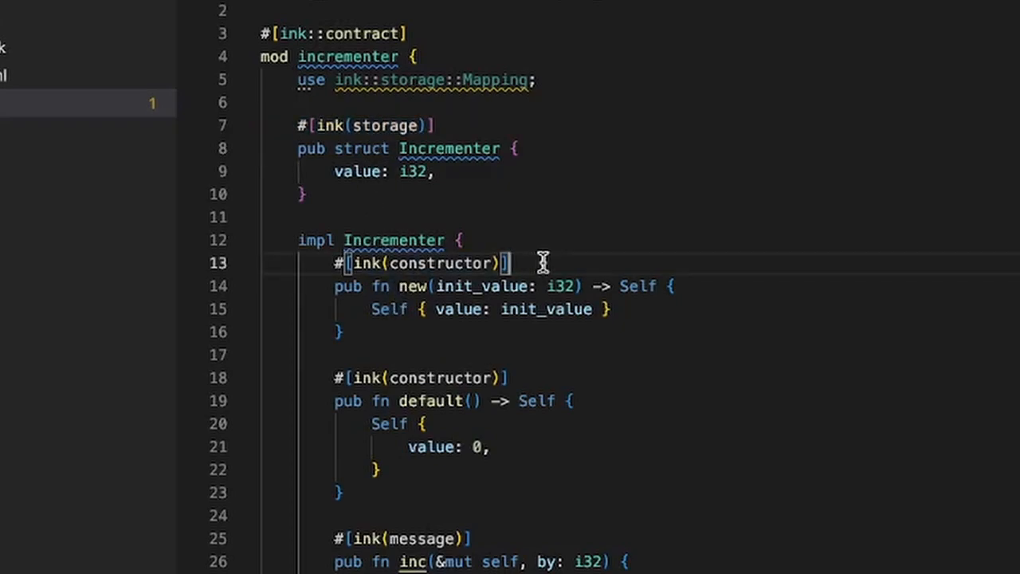
mouse_move(413, 539)
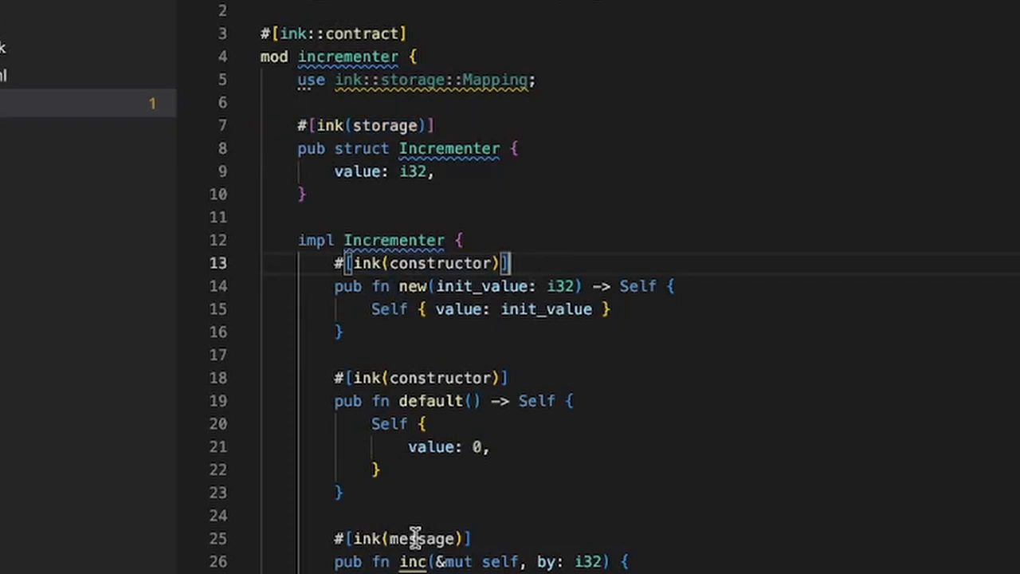